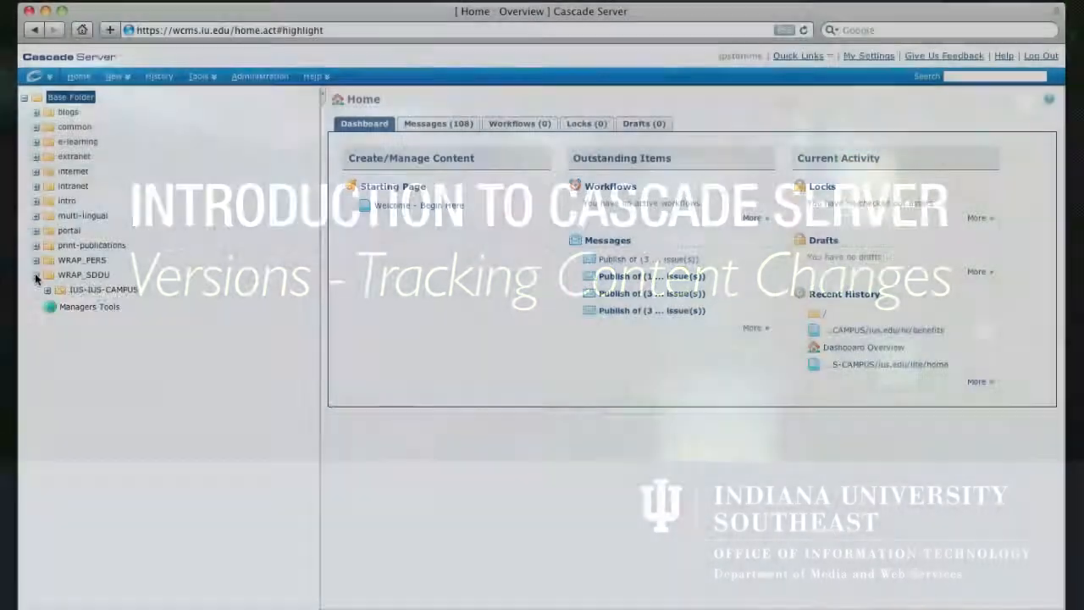
Expand IUS-IUS-CAMPUS, then ius.edu, then the hr folder in the asset tree.
click(49, 288)
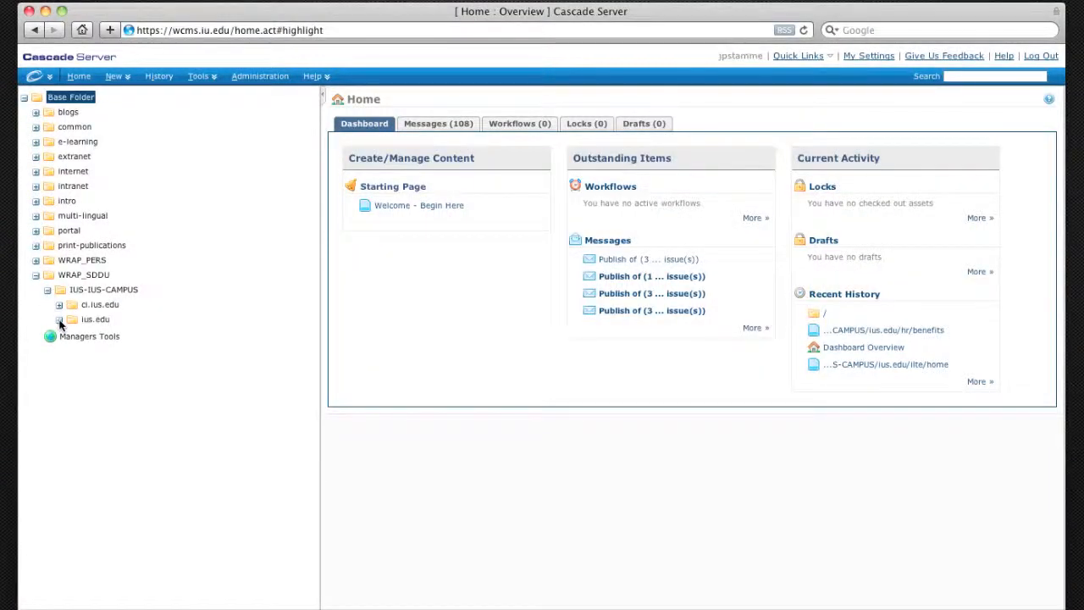
click(59, 319)
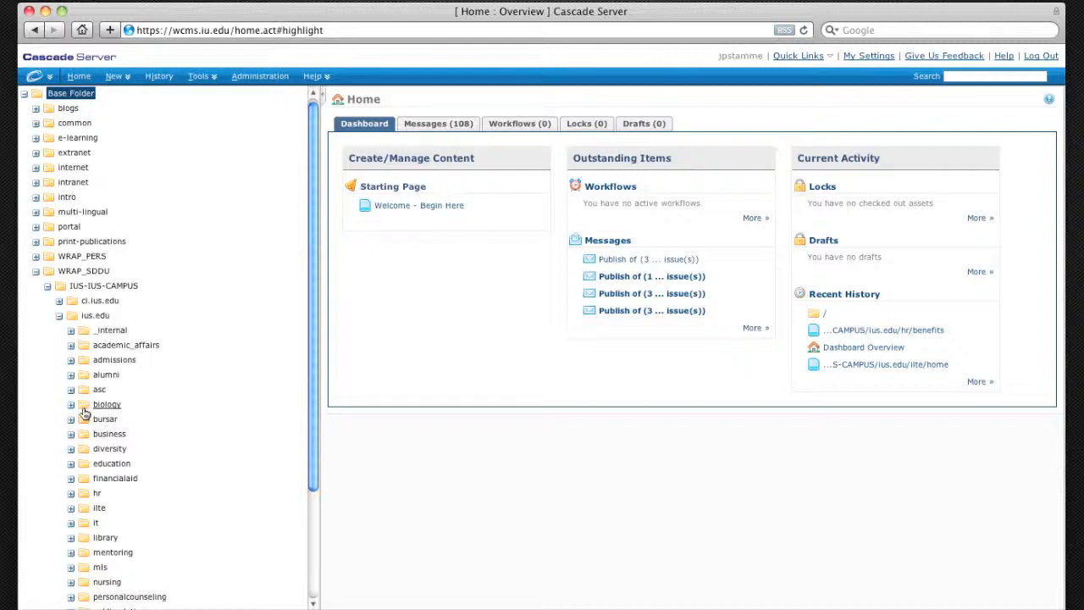
scroll(down, 3)
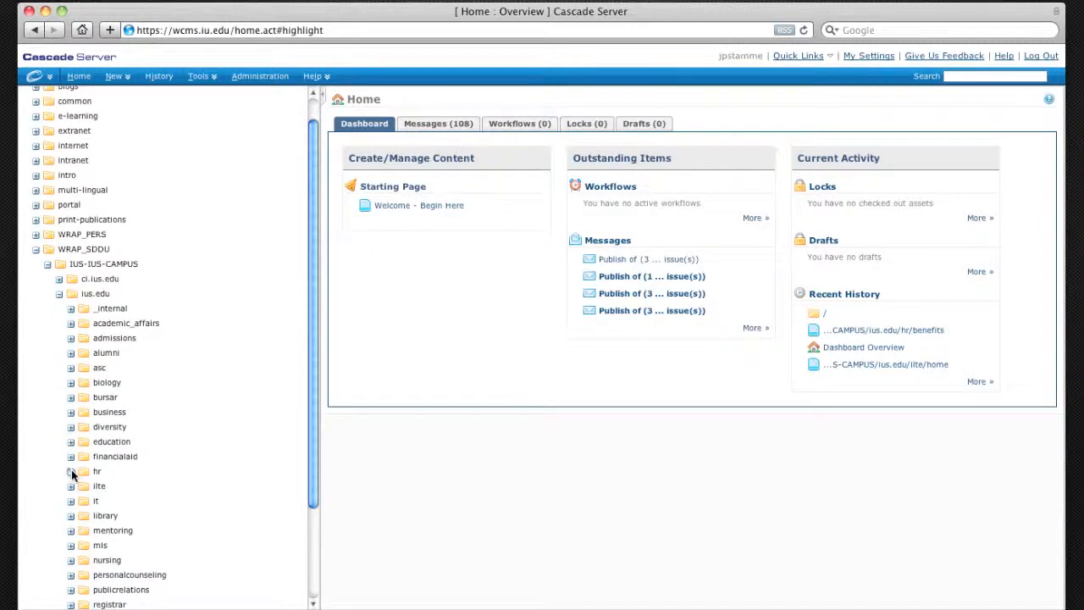
click(71, 471)
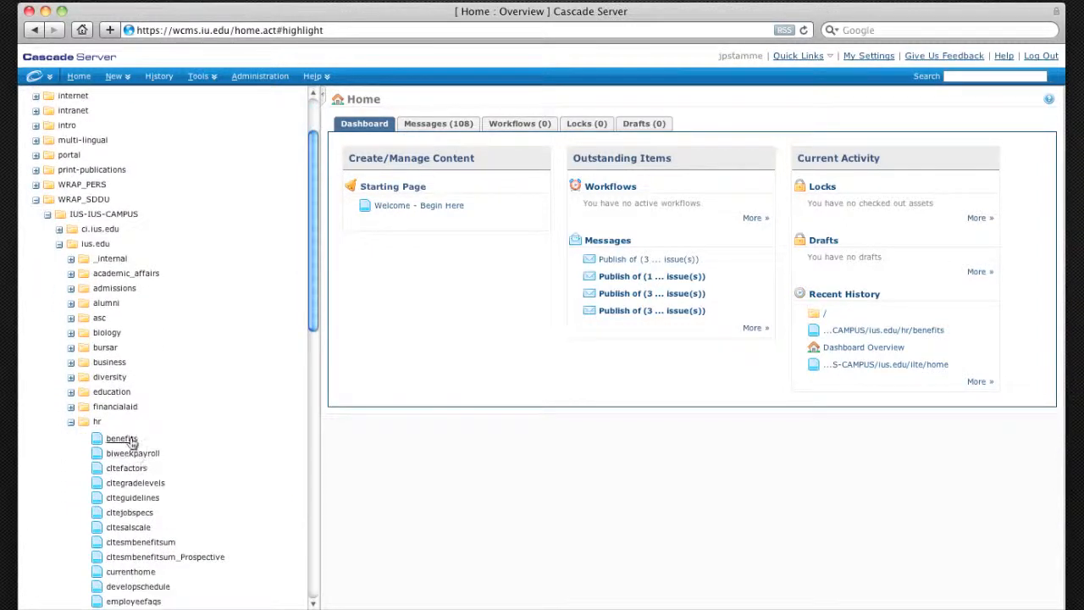
Open the benefits page and drop down its Advanced menu showing Versions.
click(119, 436)
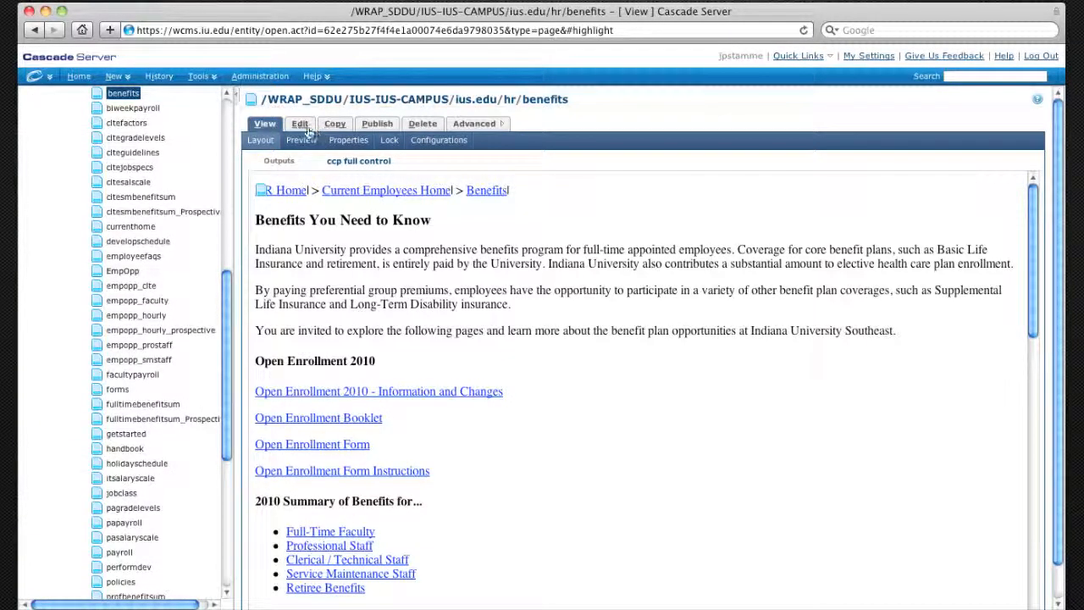
click(476, 124)
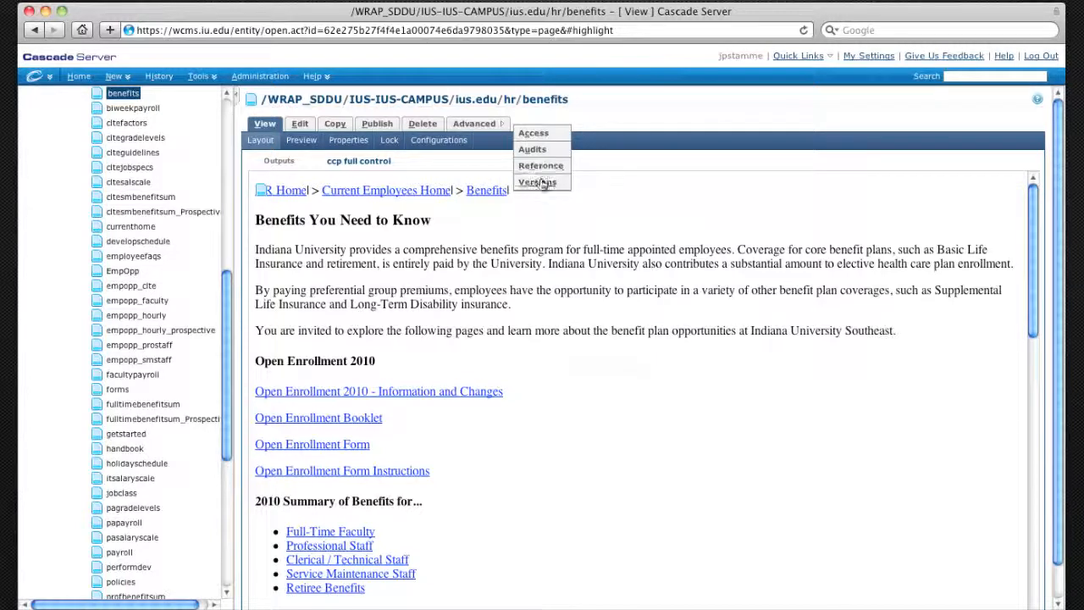
click(537, 182)
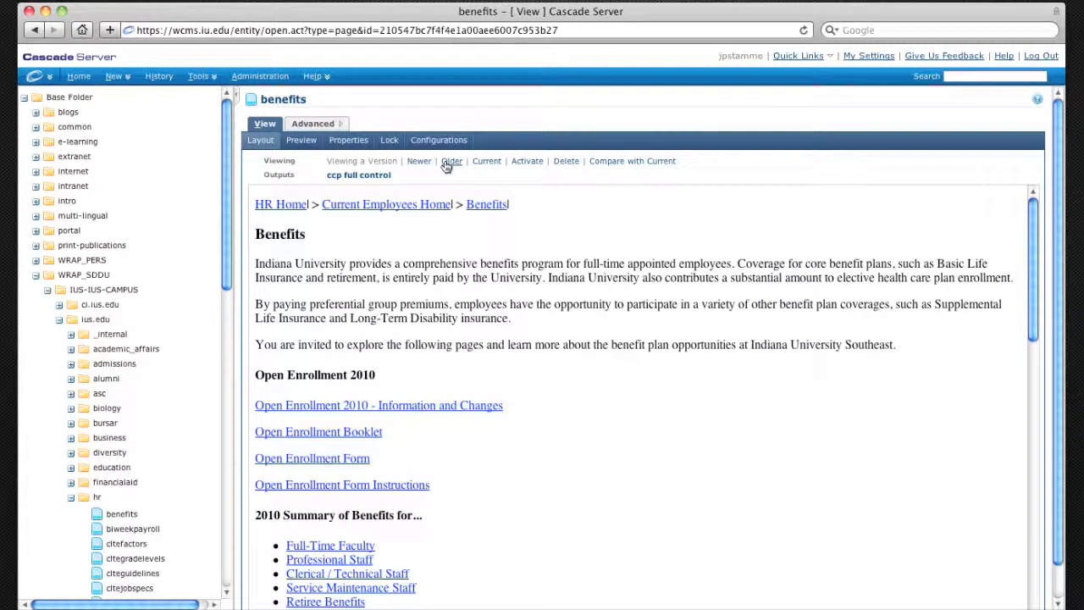
click(451, 161)
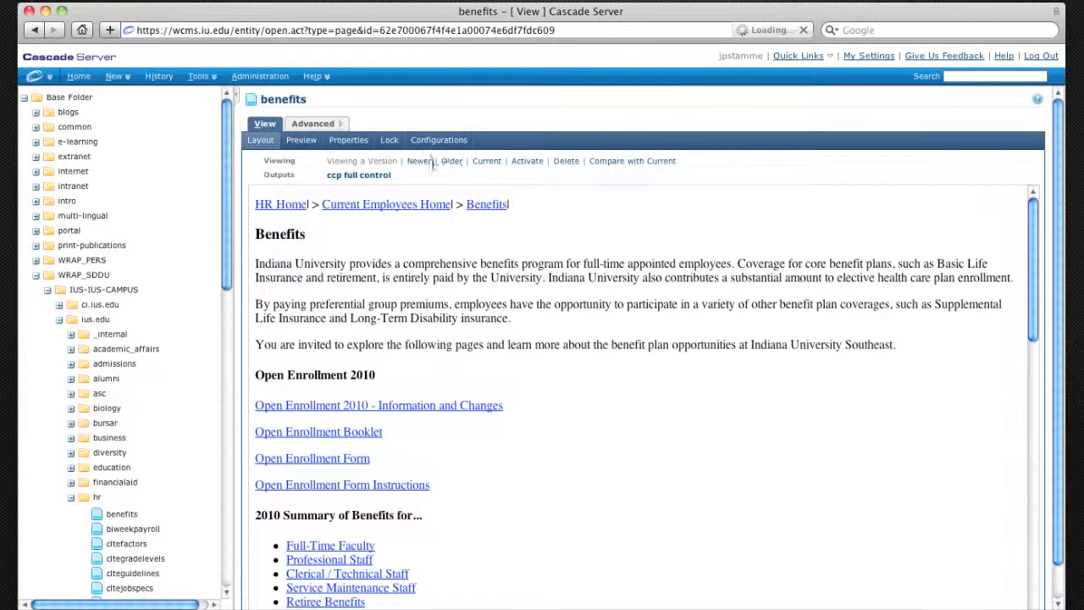
click(450, 161)
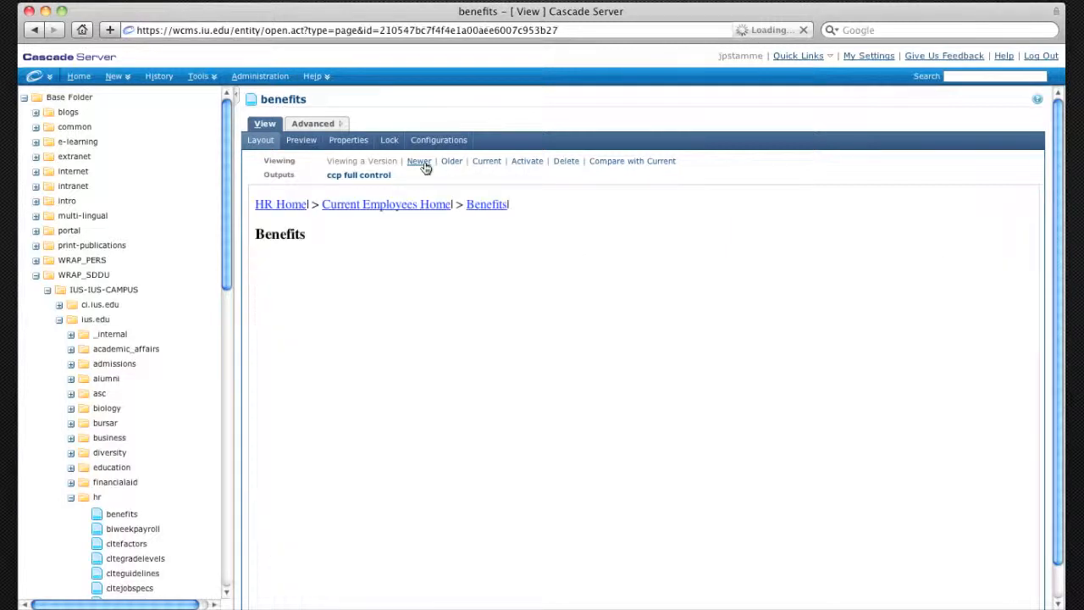
click(418, 161)
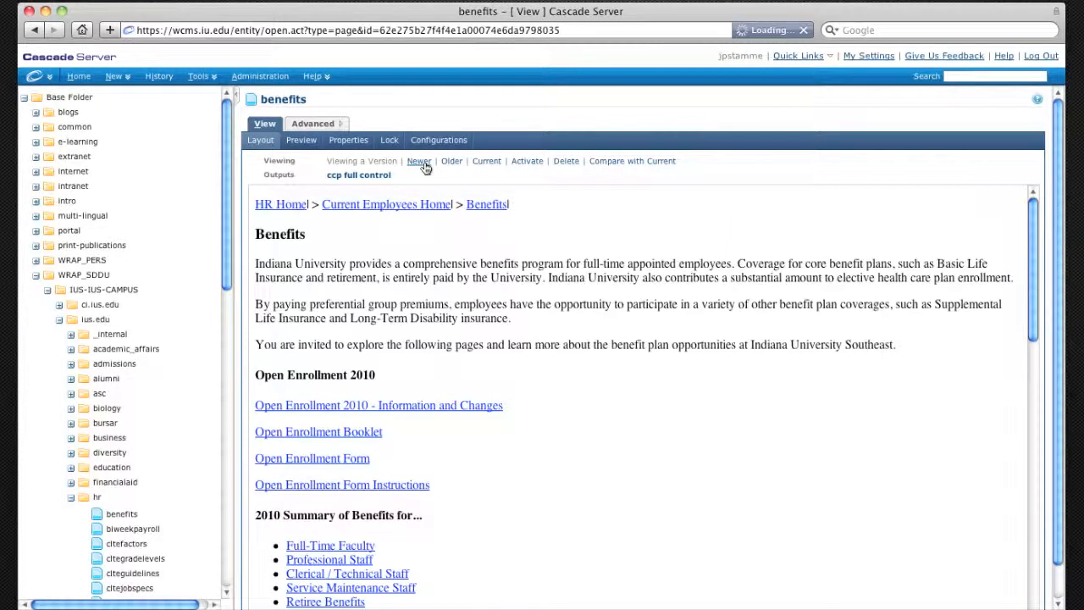
click(420, 161)
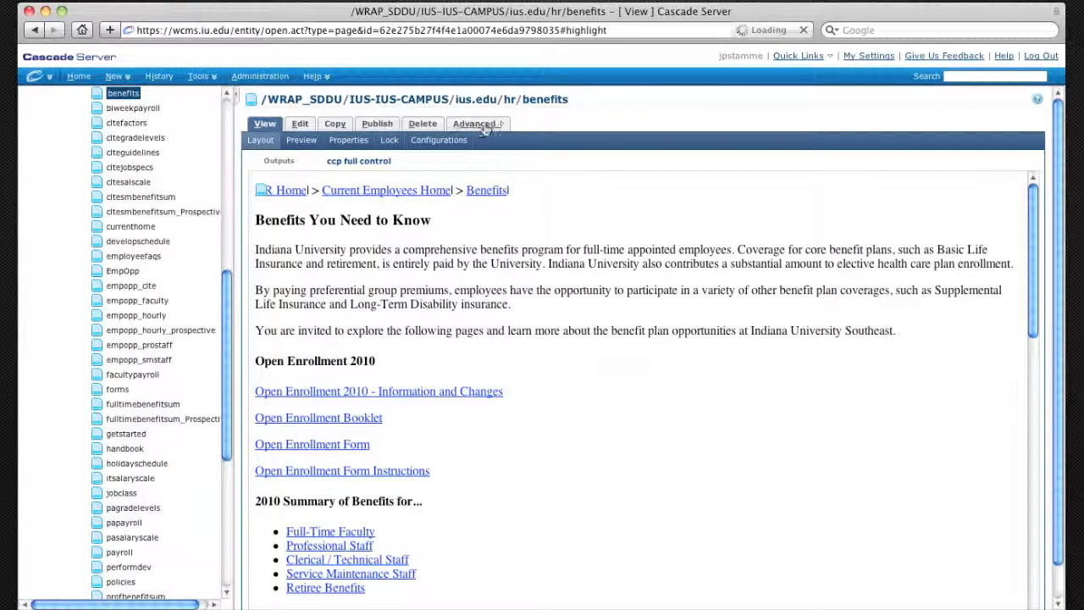
From Advanced > Versions, view an earlier version headed just Benefits.
click(474, 123)
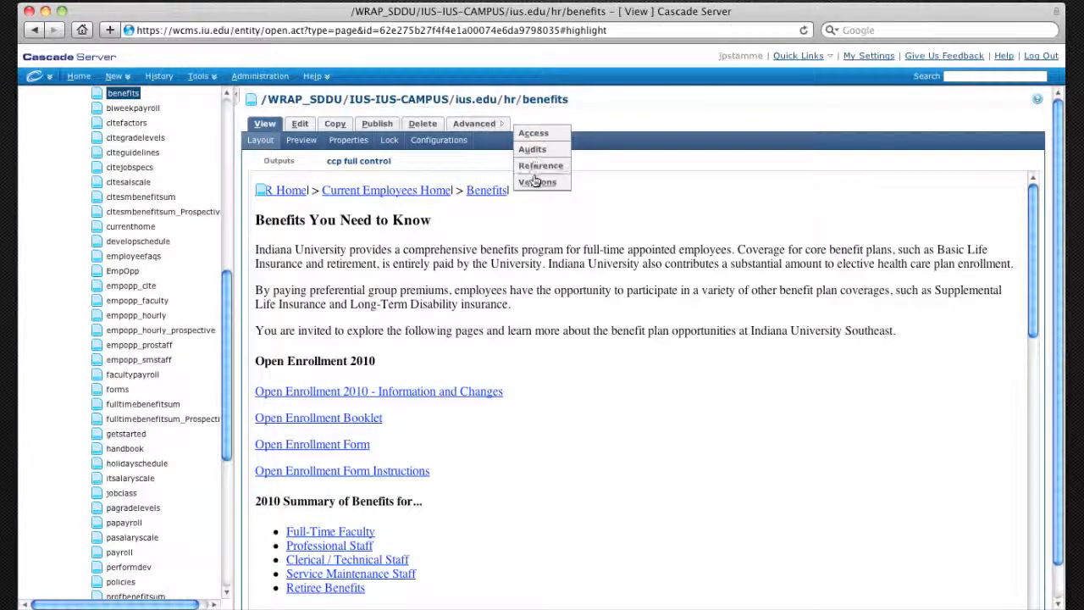
click(539, 181)
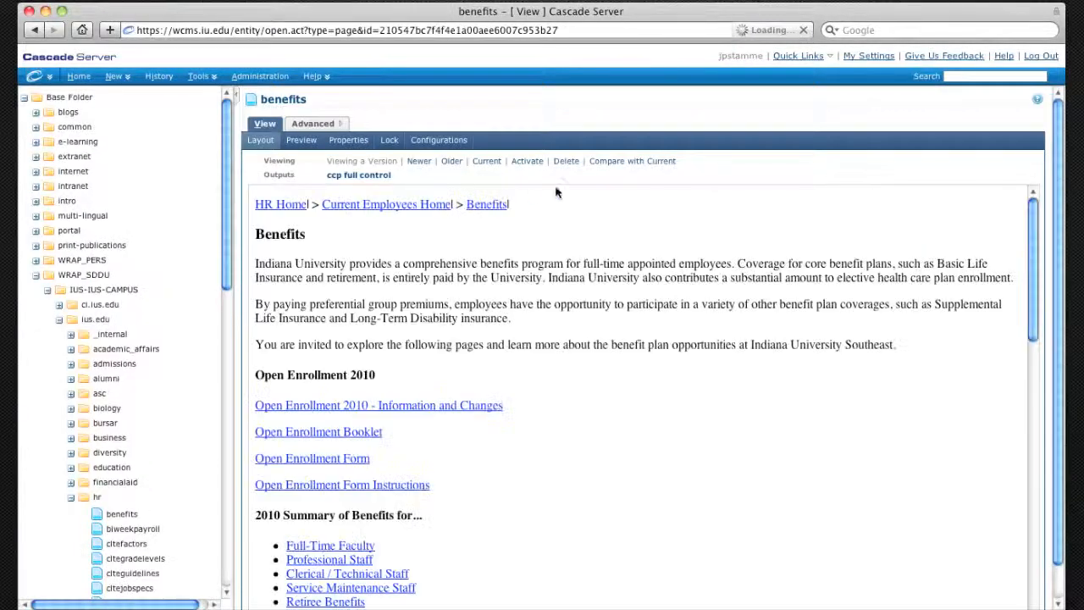
Compare with Current, highlighting the added heading words You Need to Know.
click(632, 161)
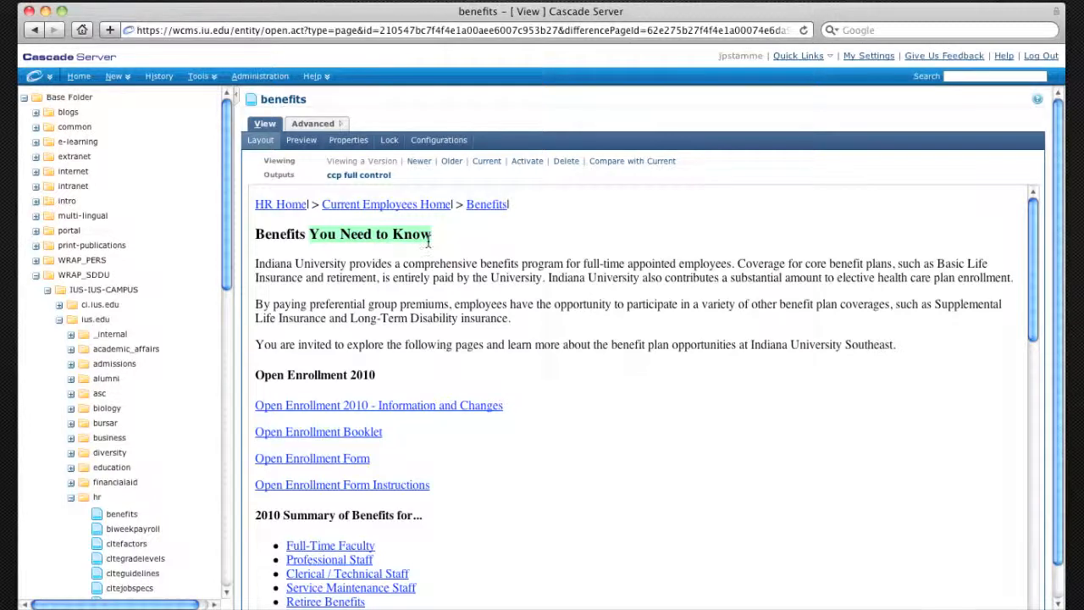
mouse_move(518, 176)
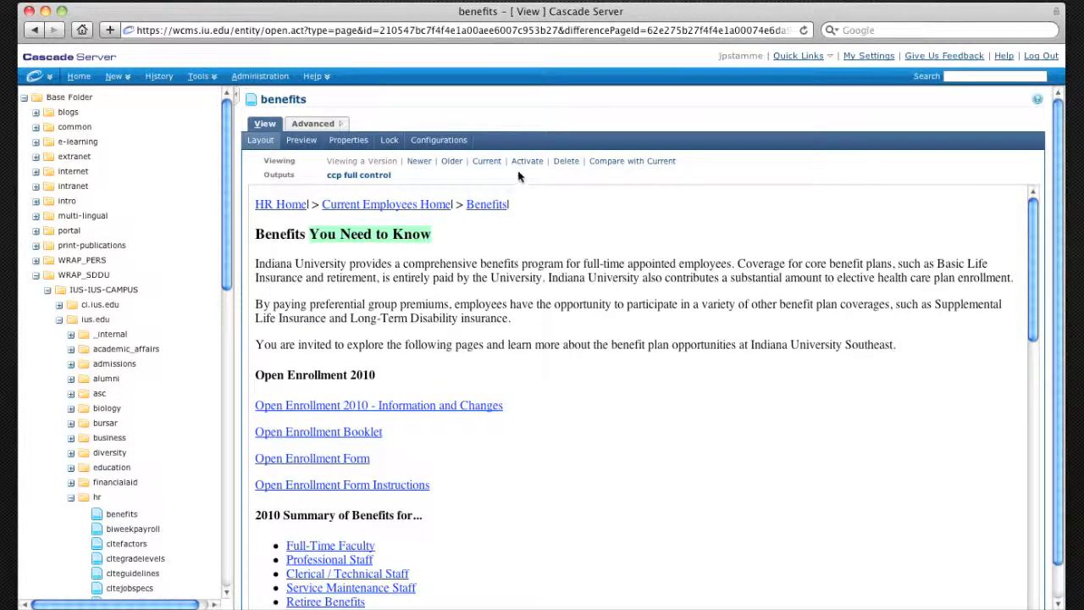